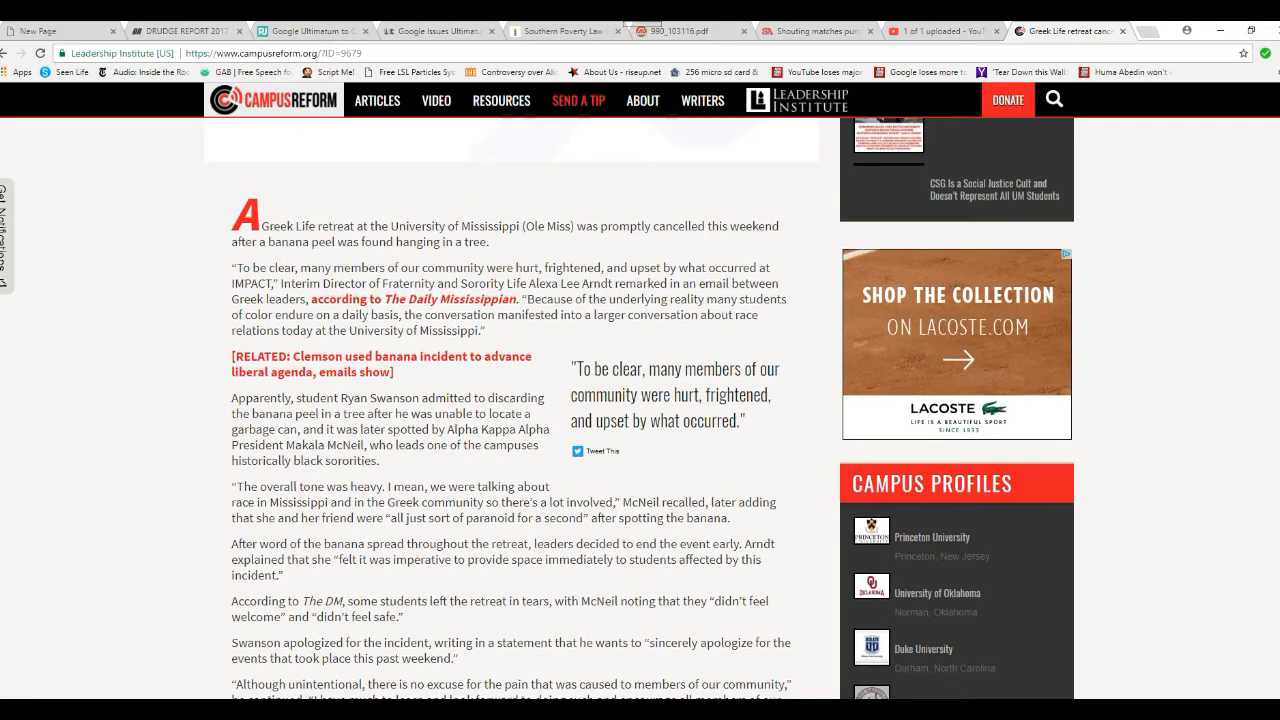
scroll("down", 3)
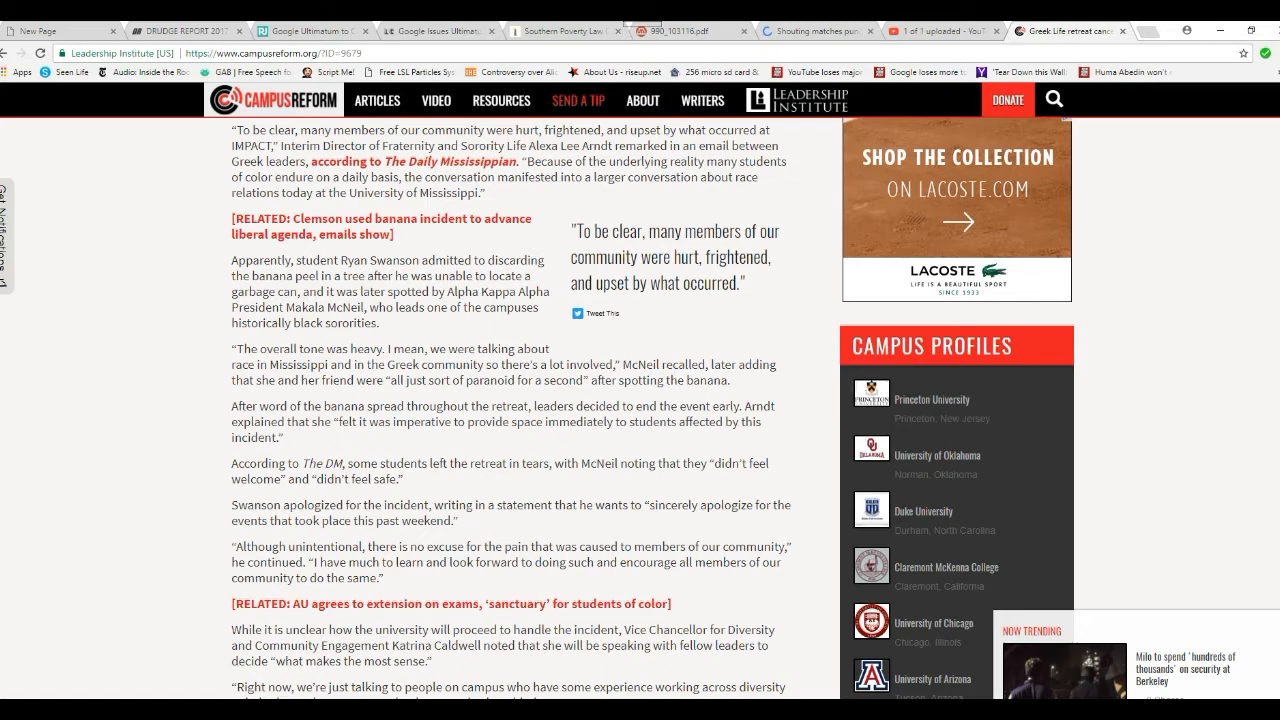
scroll("down", 3)
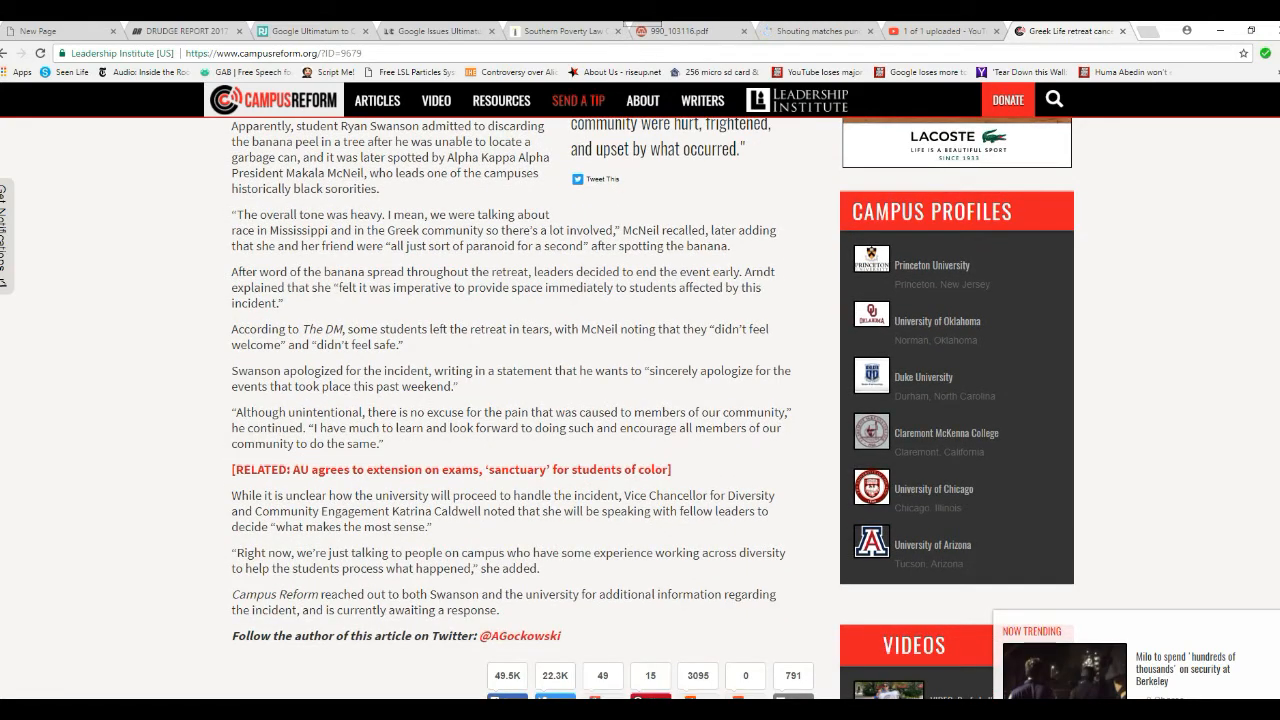